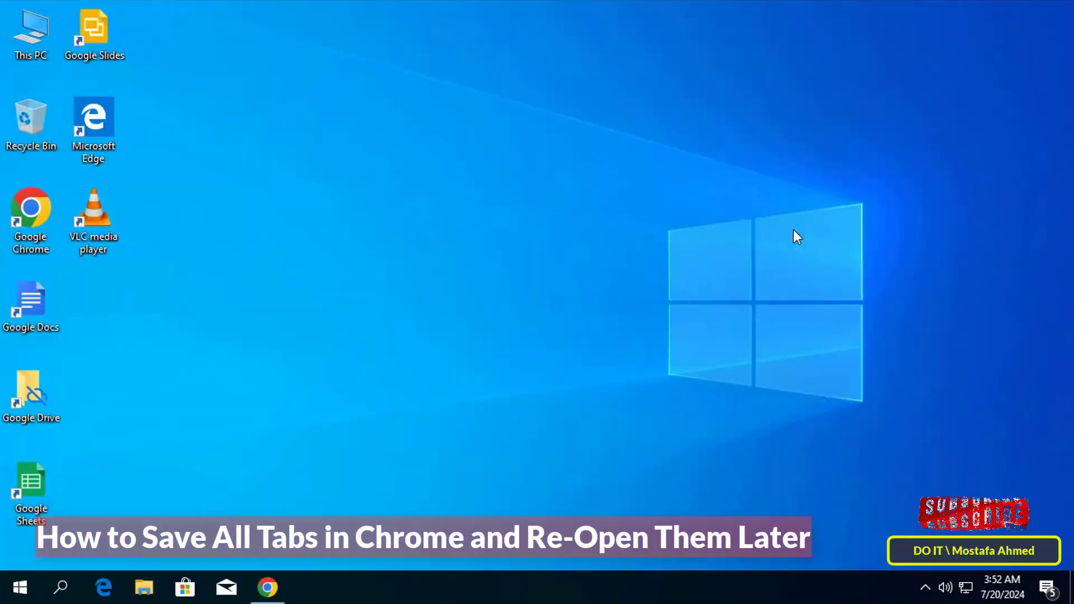
pyautogui.moveTo(816, 247)
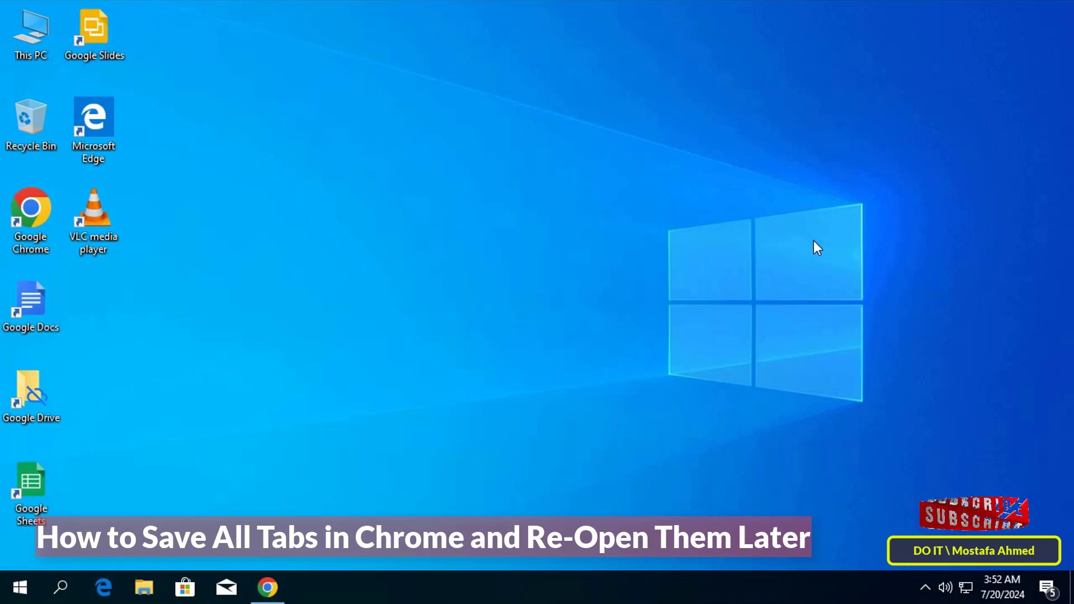
pyautogui.moveTo(812, 265)
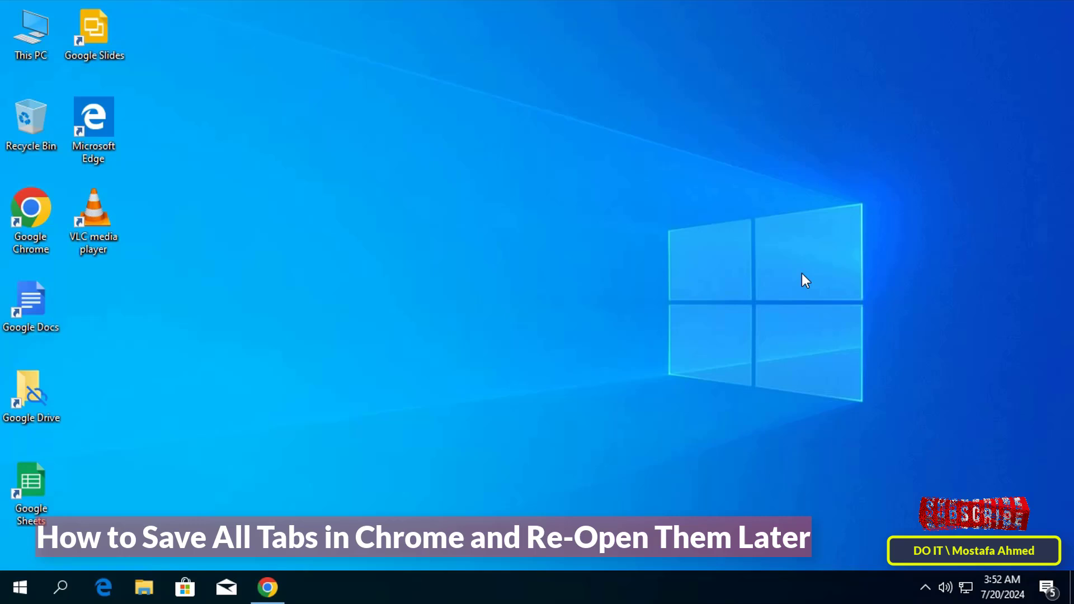
pyautogui.moveTo(835, 312)
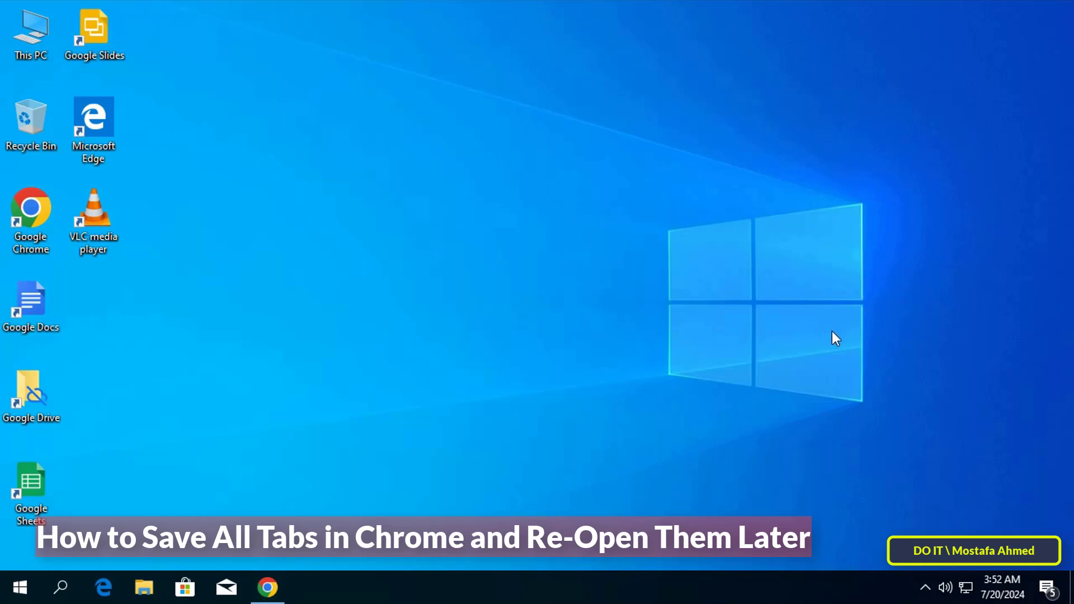
pyautogui.moveTo(833, 361)
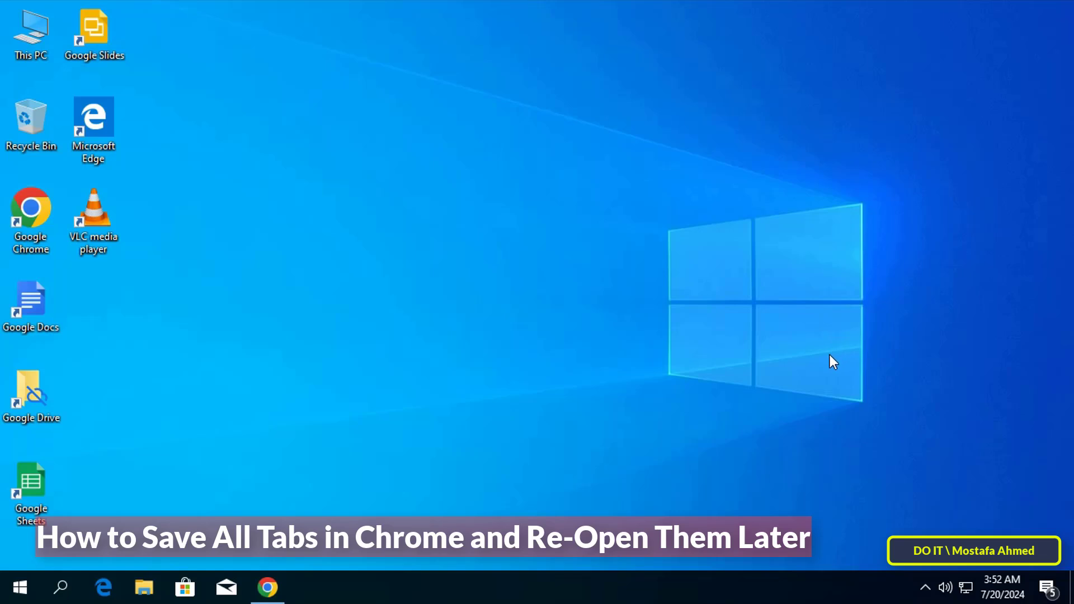
pyautogui.moveTo(825, 376)
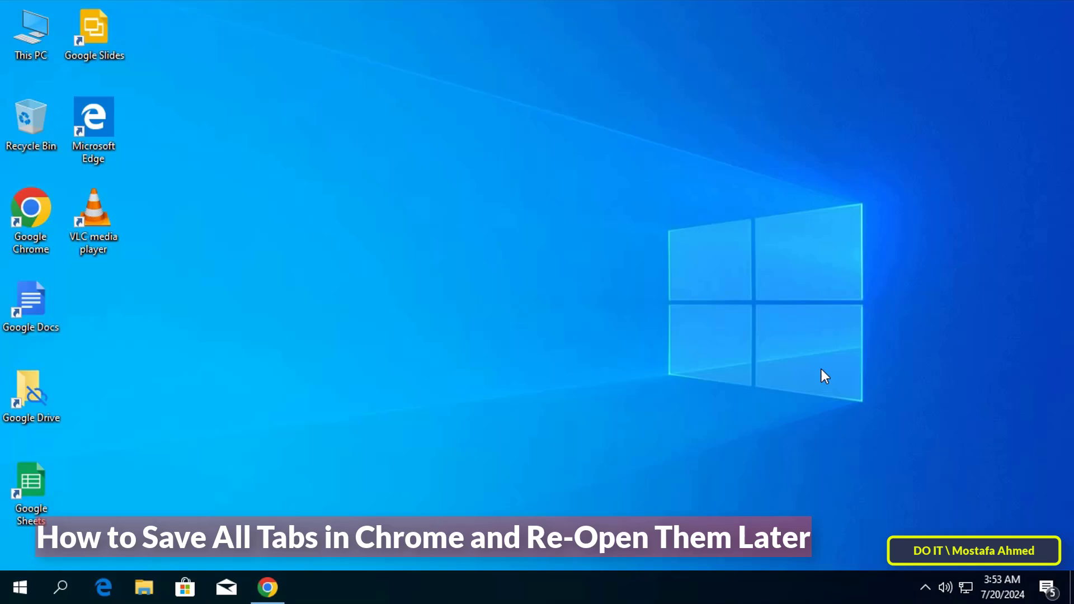
pyautogui.moveTo(819, 376)
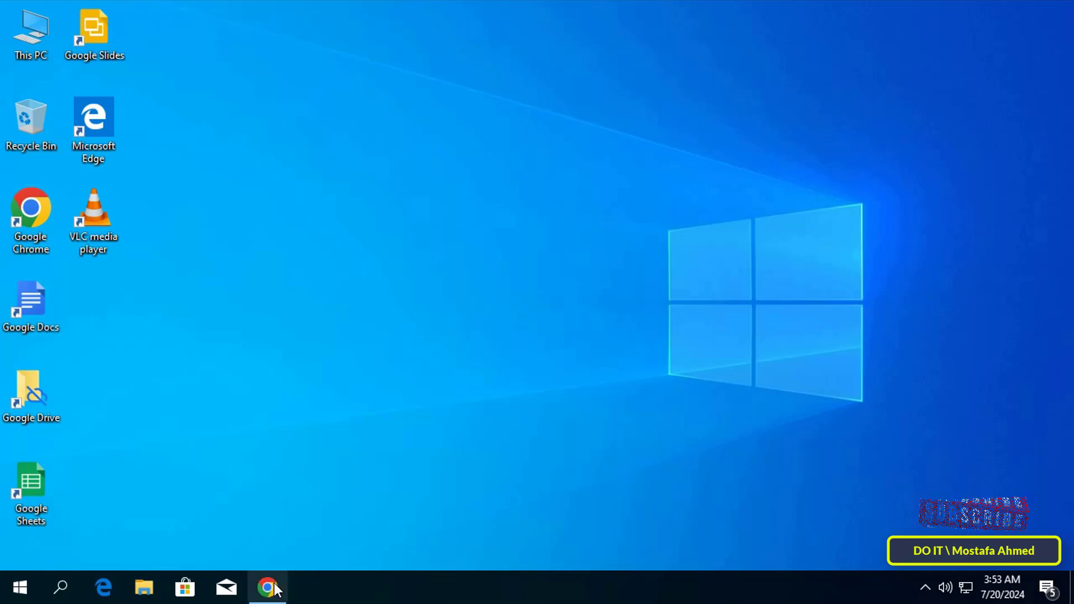
# - Bring the Chrome window with its five open tabs to the front
pyautogui.click(267, 588)
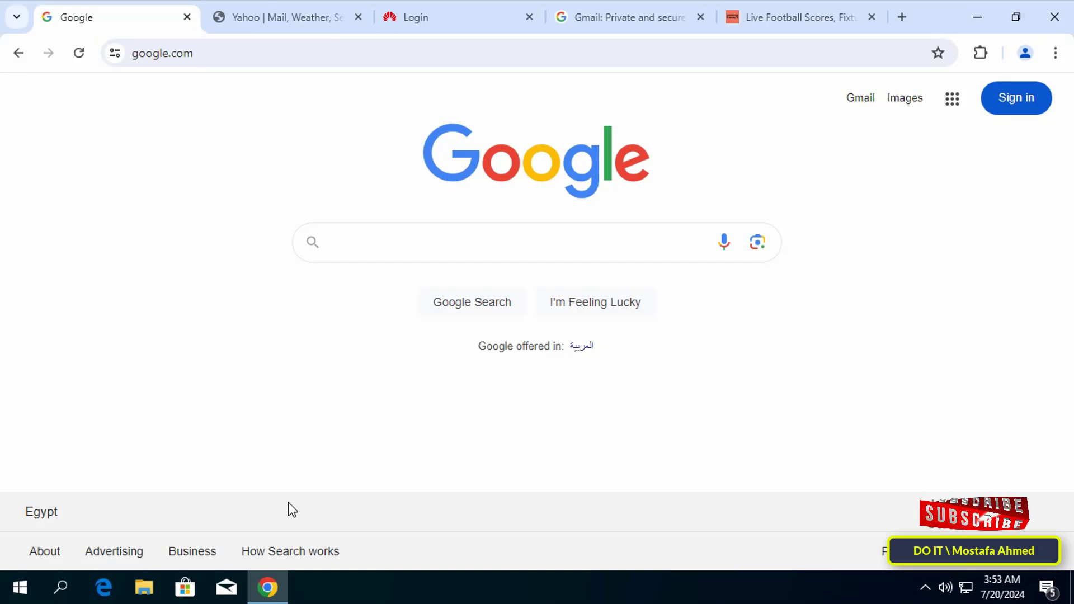
pyautogui.click(480, 242)
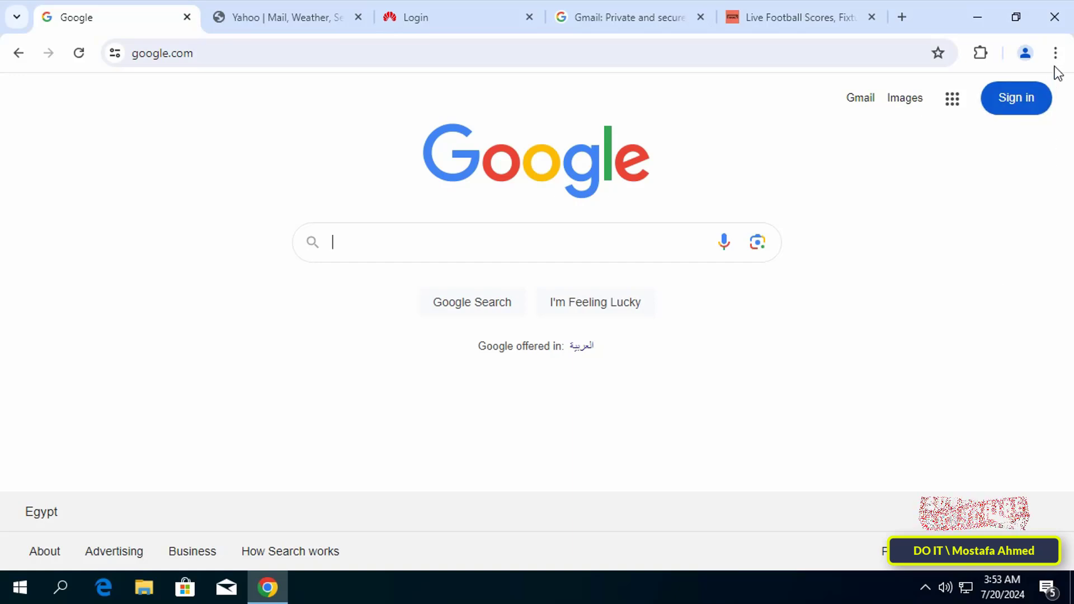
# - Show the bookmarks bar and bookmark all five tabs into a new folder named 'work'
pyautogui.click(1055, 53)
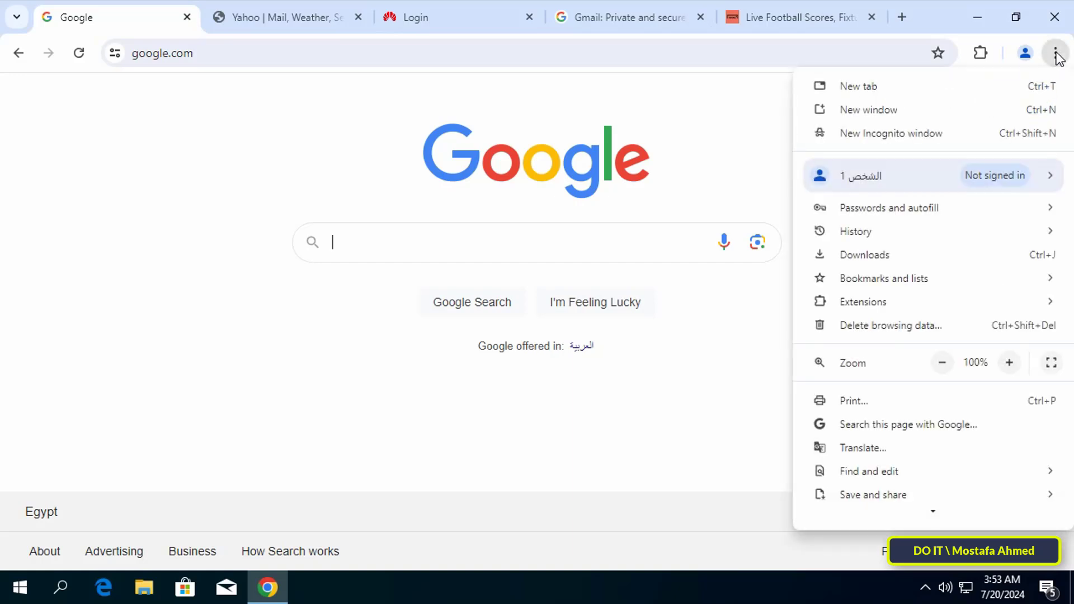
pyautogui.click(884, 278)
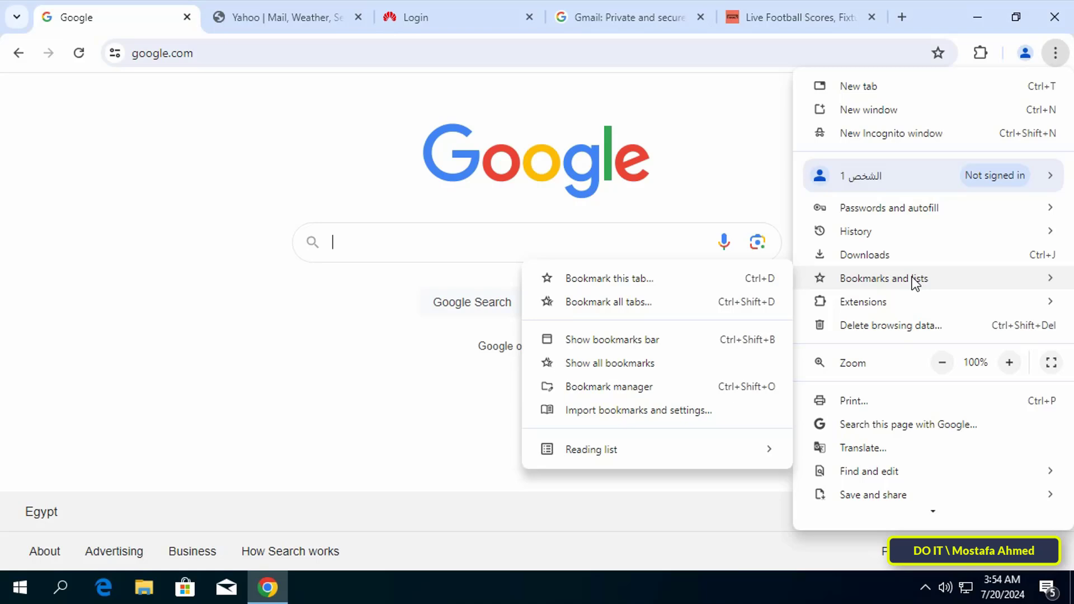
pyautogui.moveTo(611, 339)
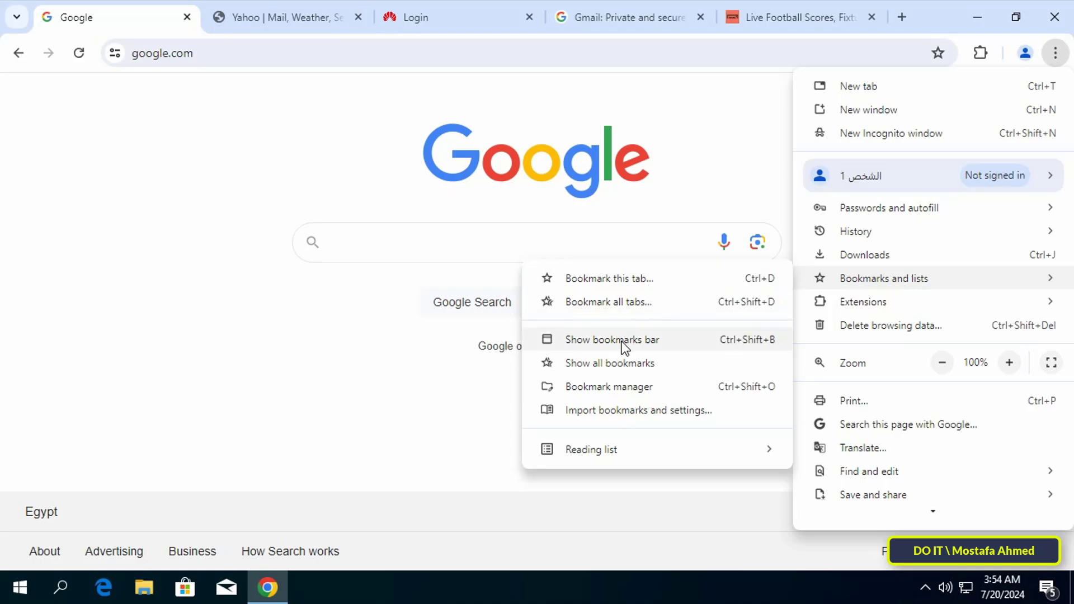
pyautogui.press('ctrl+shift+b')
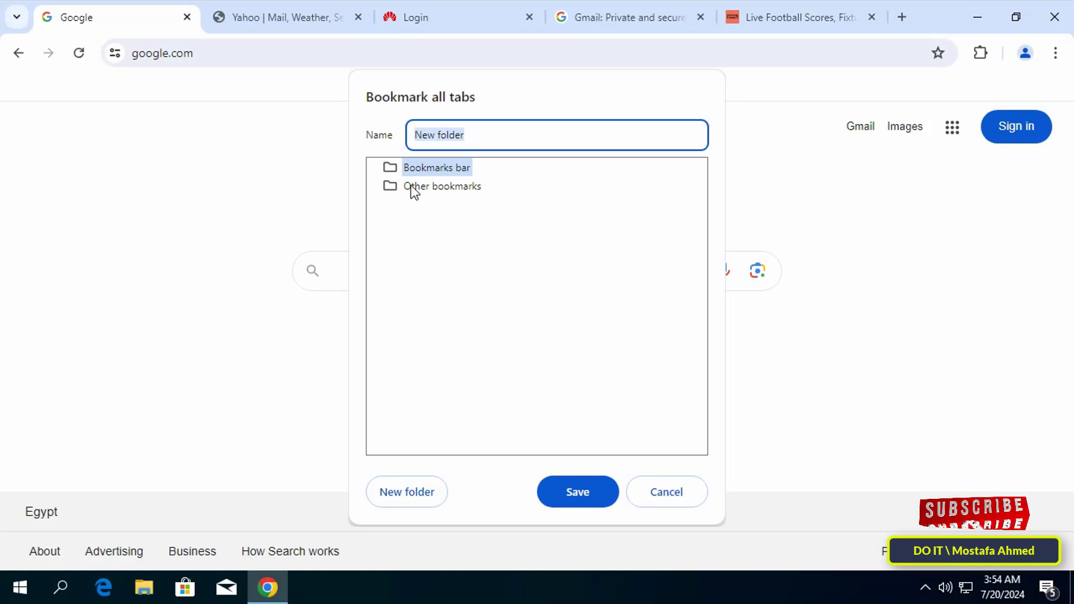
pyautogui.write('work')
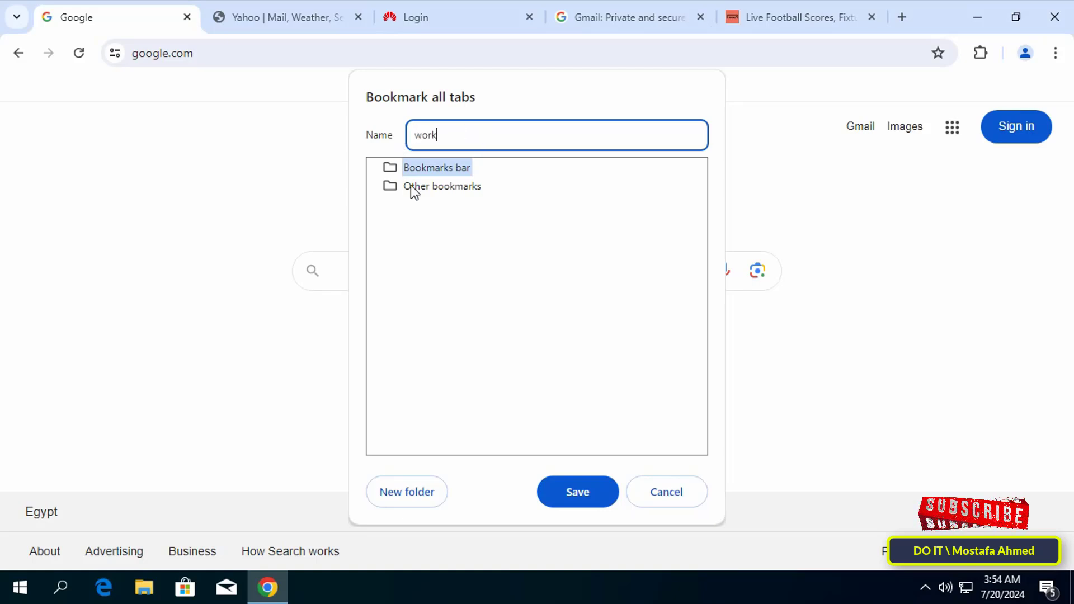
pyautogui.click(578, 492)
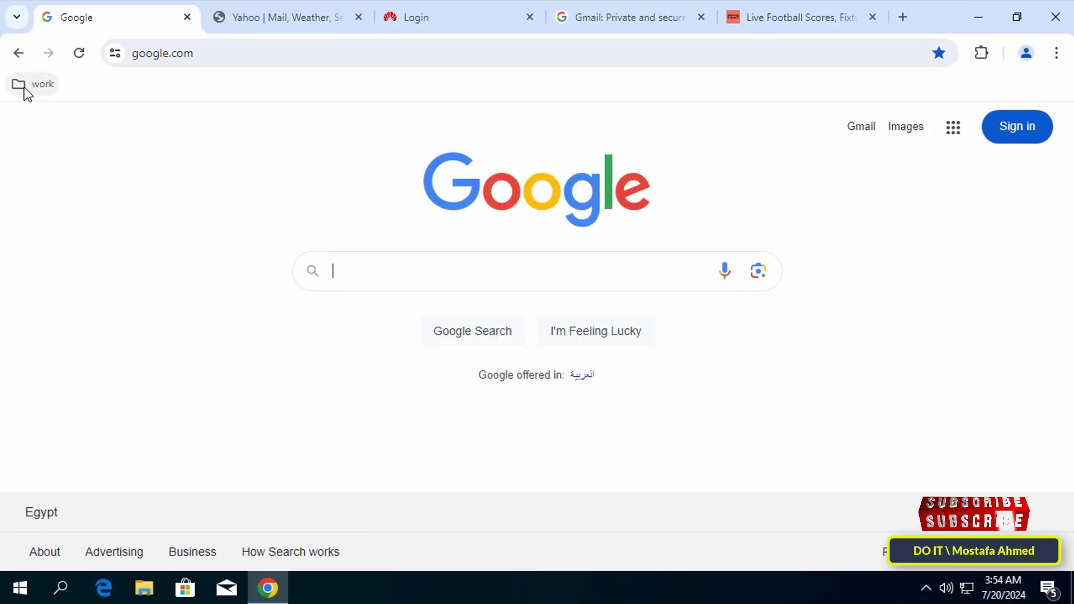
# - Check the 'work' folder lists all five saved pages, then close Chrome
pyautogui.click(43, 84)
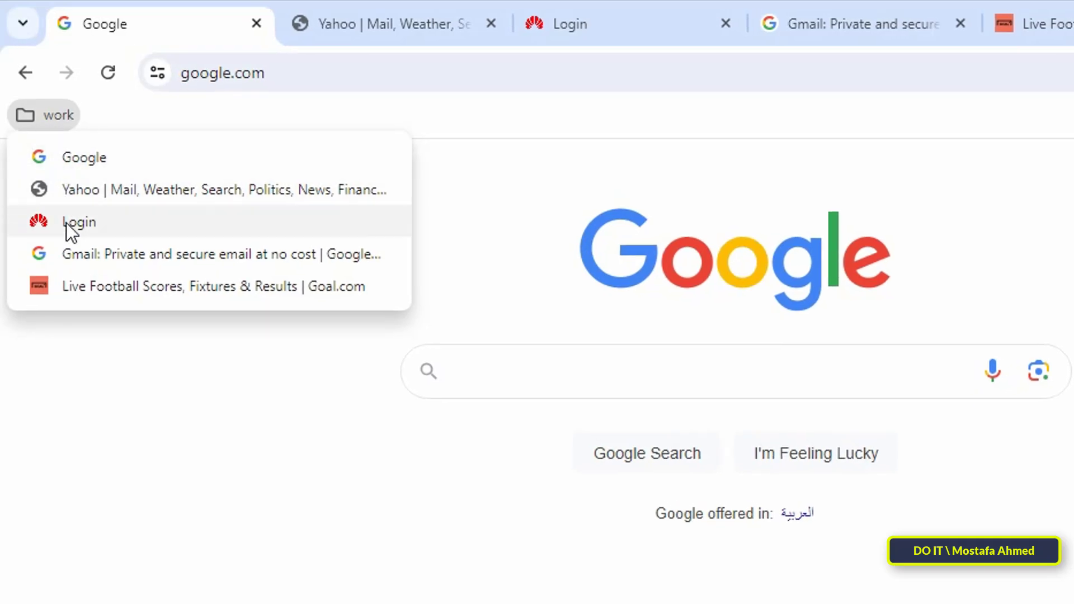
pyautogui.moveTo(91, 316)
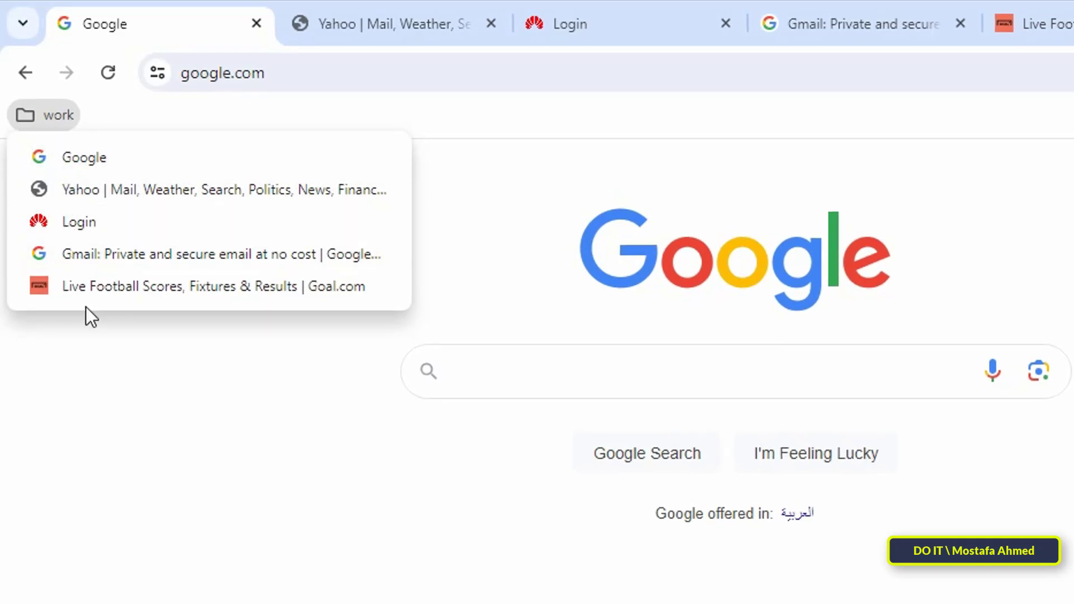
pyautogui.click(43, 114)
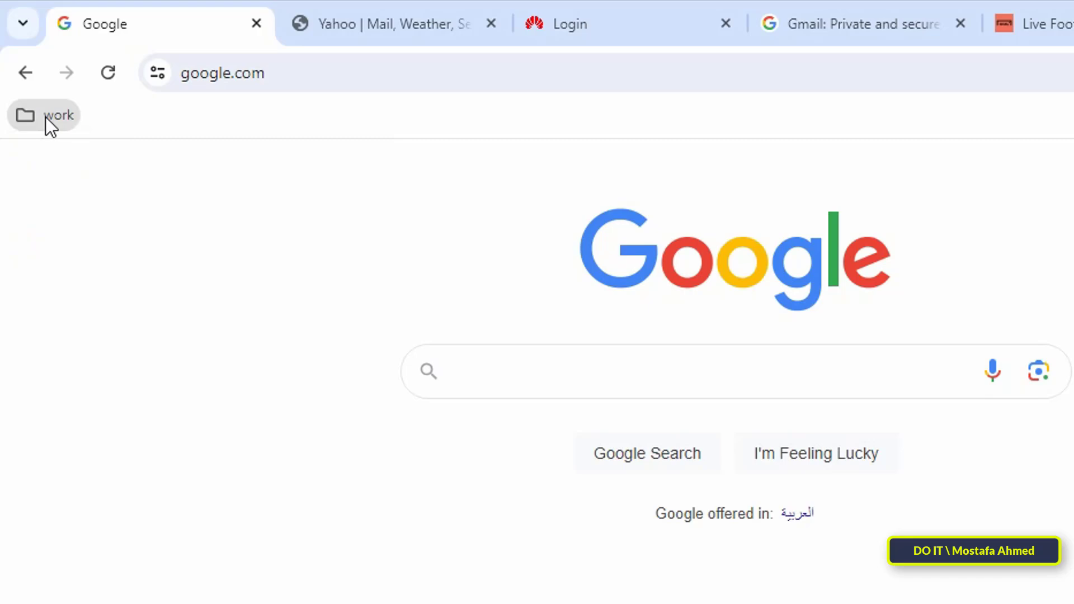
pyautogui.rightClick(44, 114)
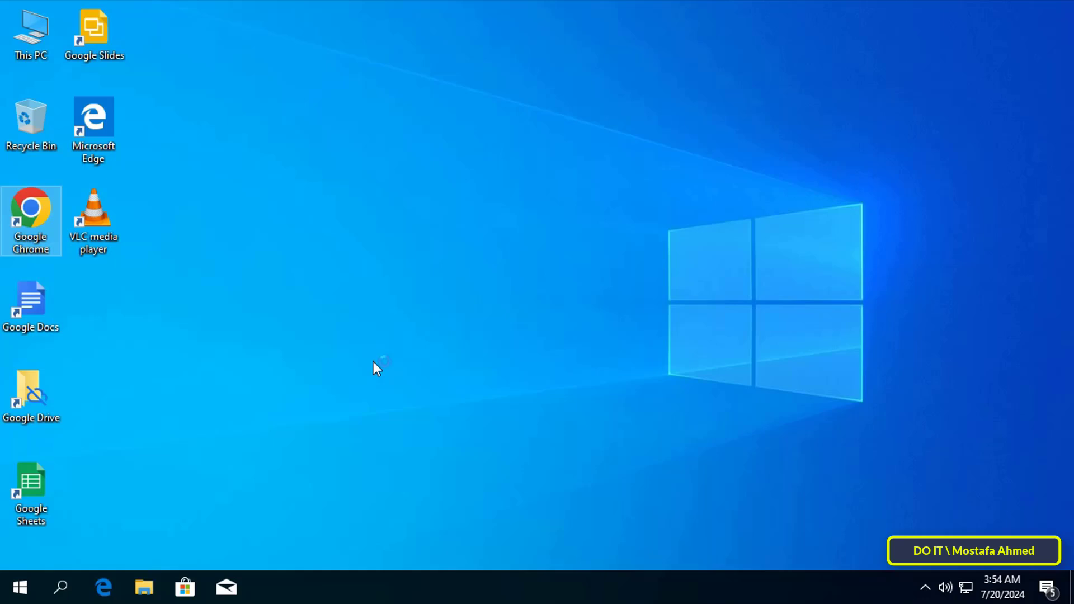
# - Relaunch Chrome from the desktop shortcut and bring up the 'work' folder's context options
pyautogui.doubleClick(32, 209)
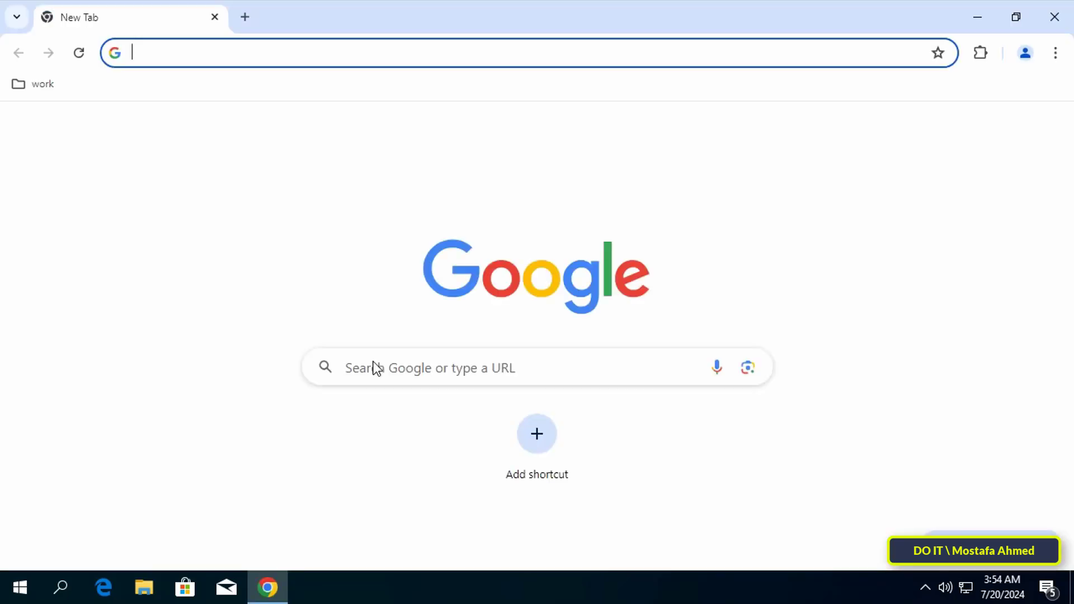
pyautogui.rightClick(33, 84)
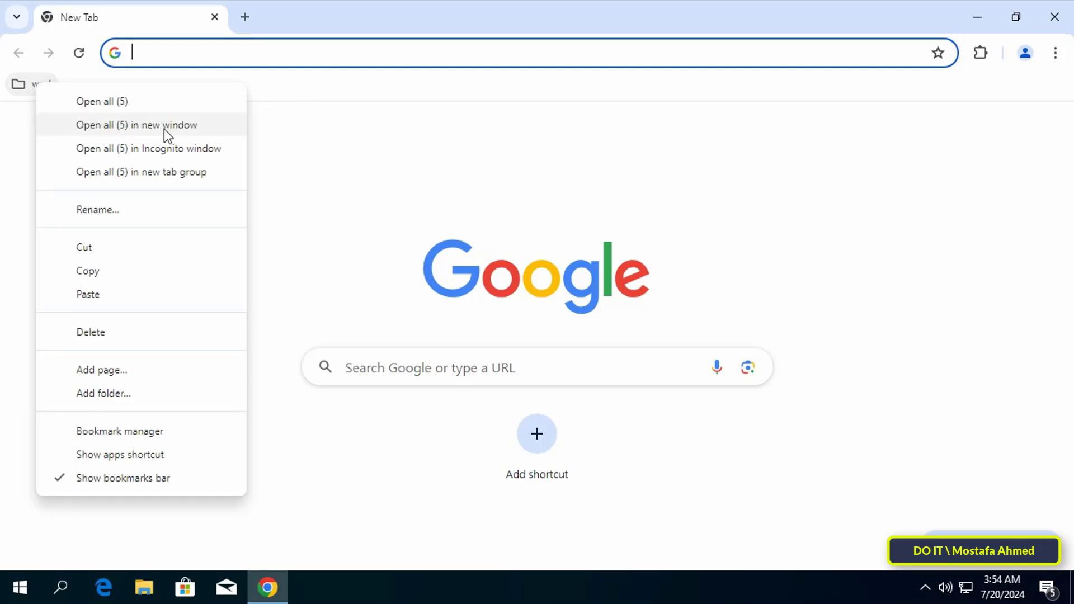